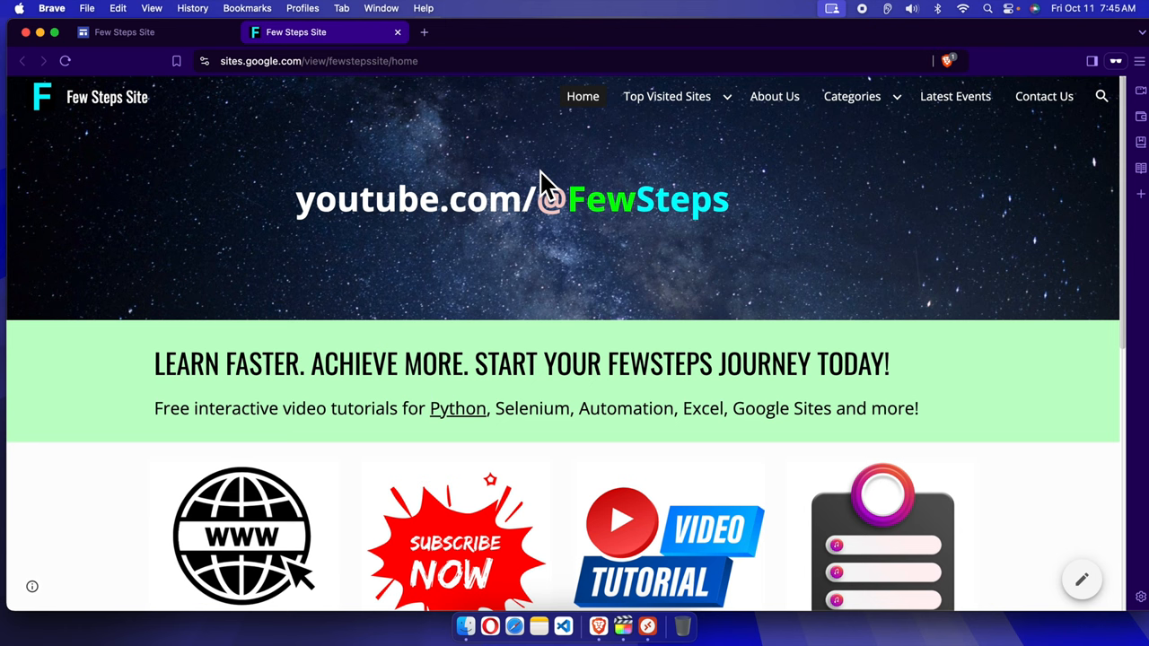
{"action": "mouse_move", "coordinate": [458, 408]}
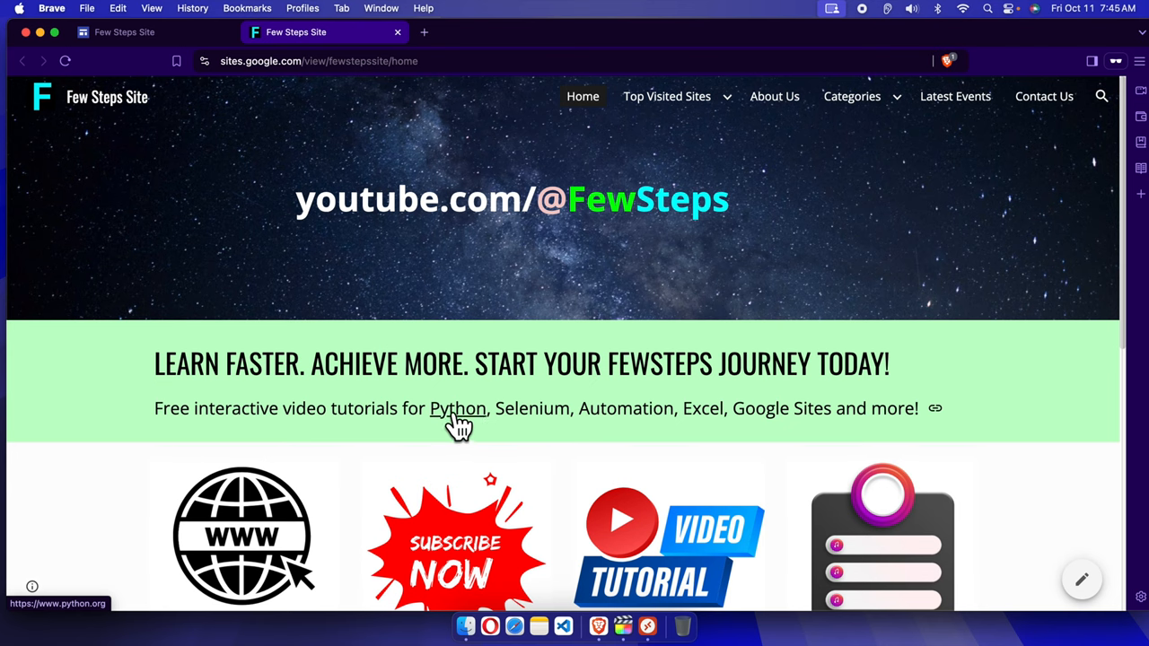
{"action": "mouse_move", "coordinate": [467, 422]}
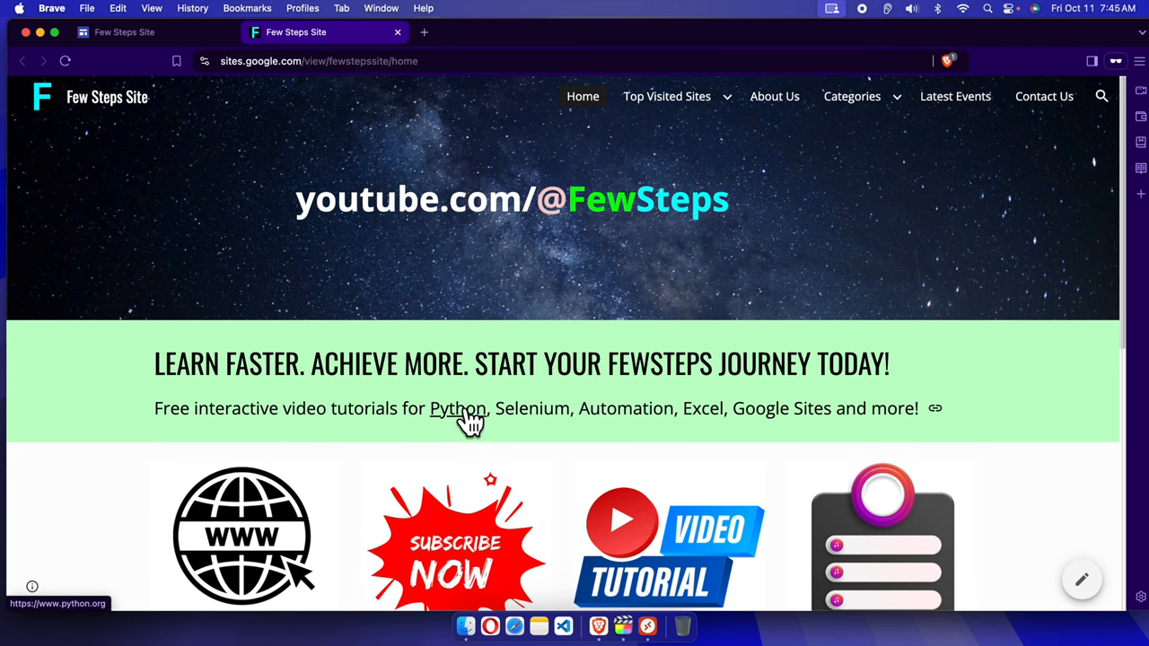
Test the live page's Python link to python.org, then return to the Few Steps Site tab
{"action": "left_click", "coordinate": [458, 409]}
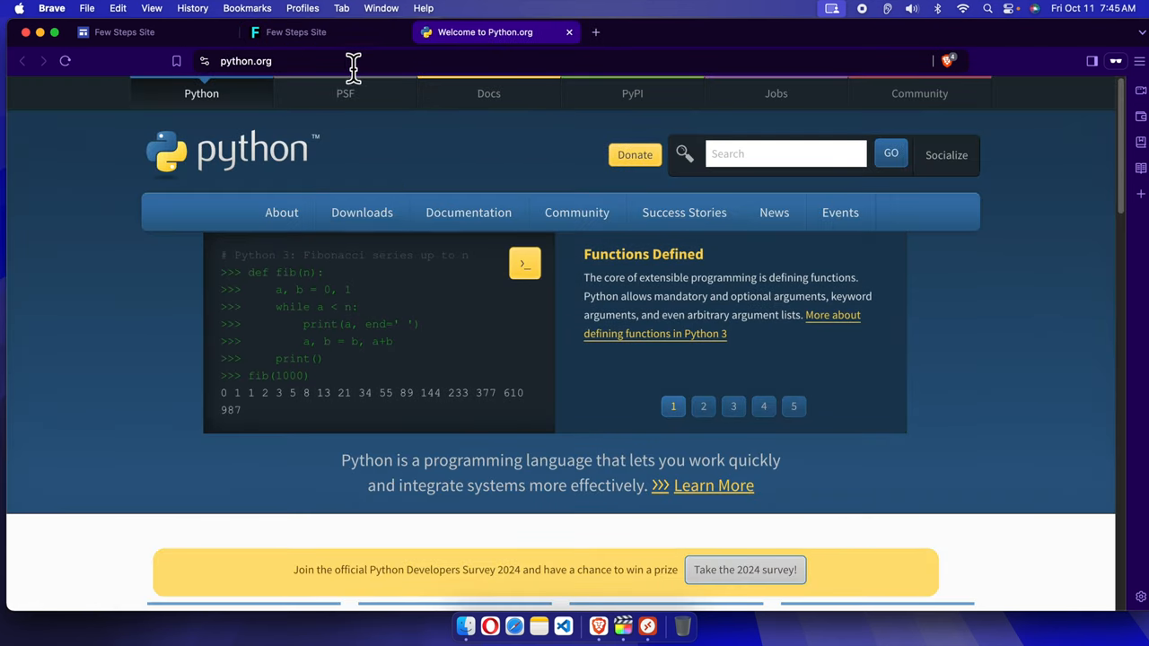
{"action": "mouse_move", "coordinate": [323, 32]}
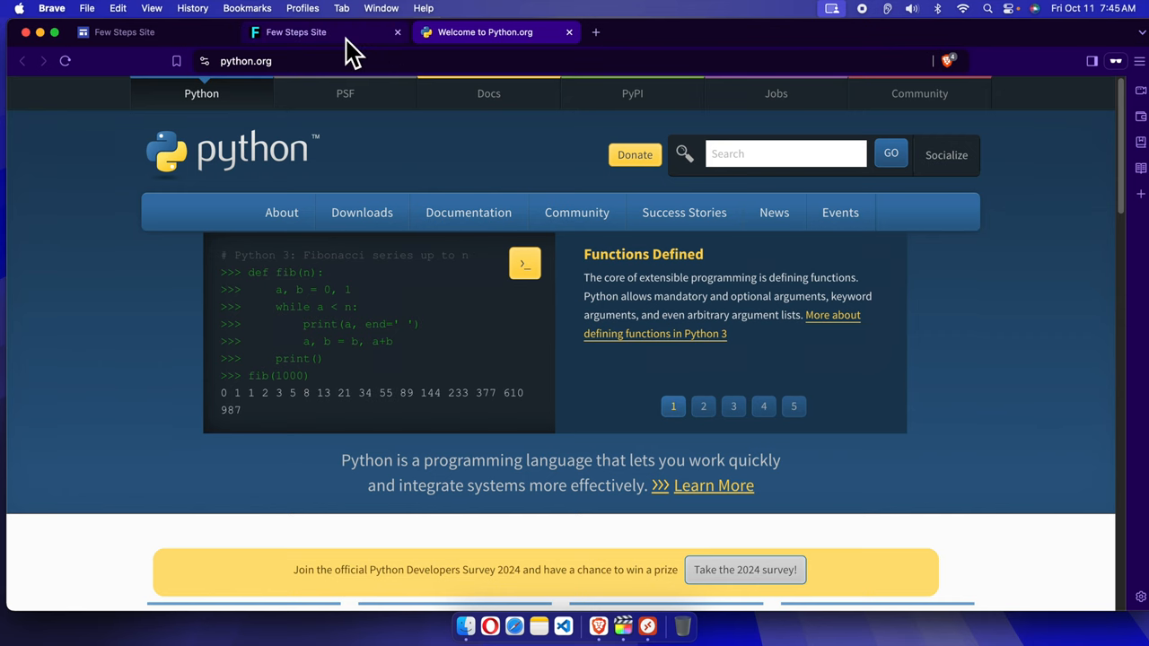
{"action": "left_click", "coordinate": [296, 32]}
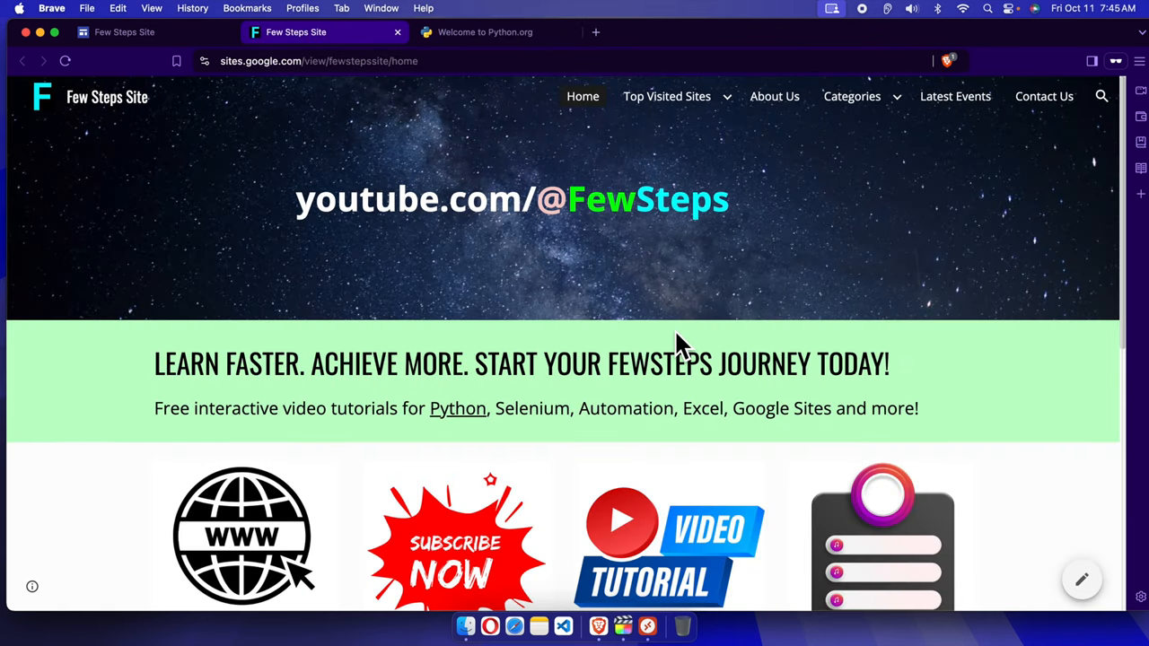
{"action": "mouse_move", "coordinate": [440, 417]}
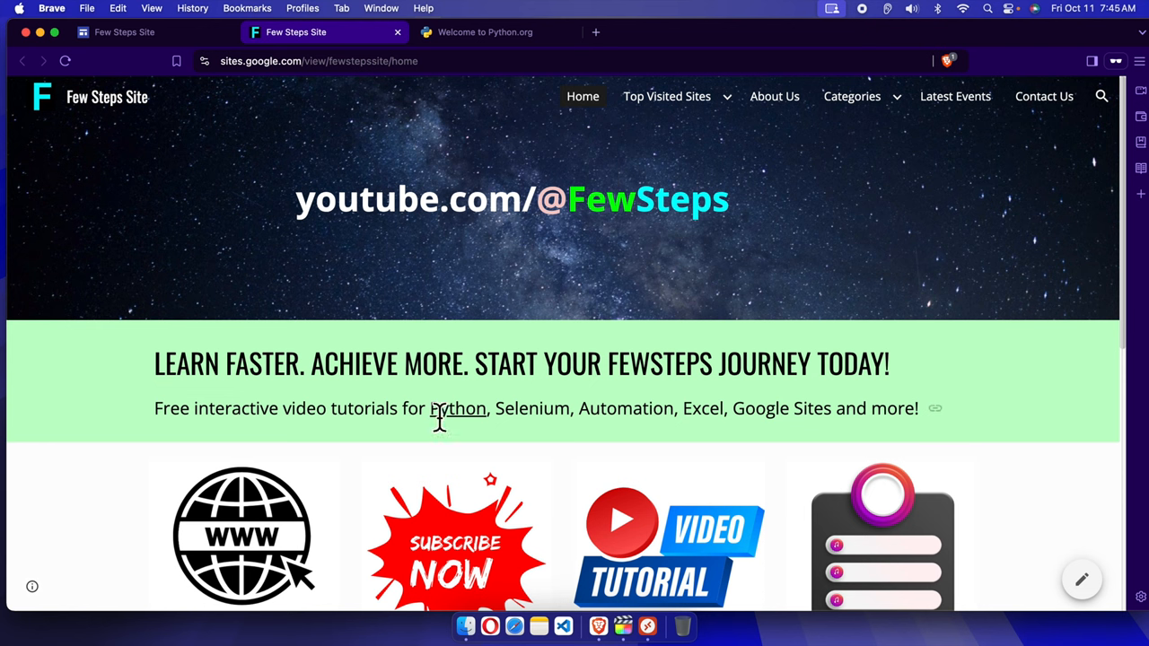
{"action": "mouse_move", "coordinate": [476, 444]}
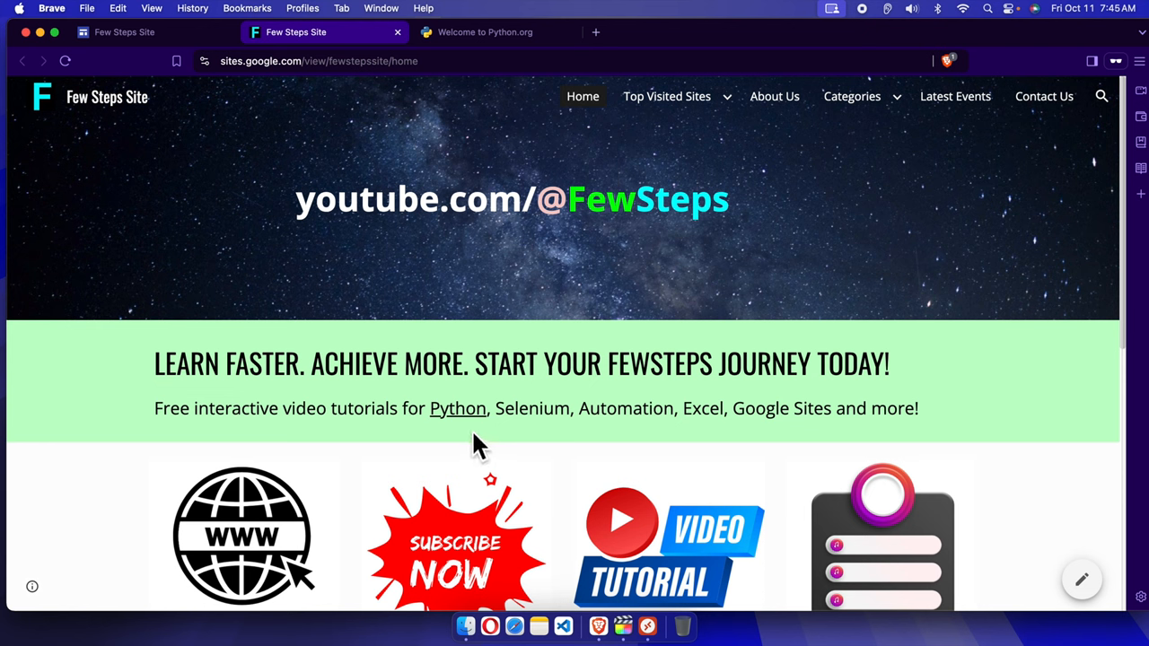
{"action": "mouse_move", "coordinate": [466, 416]}
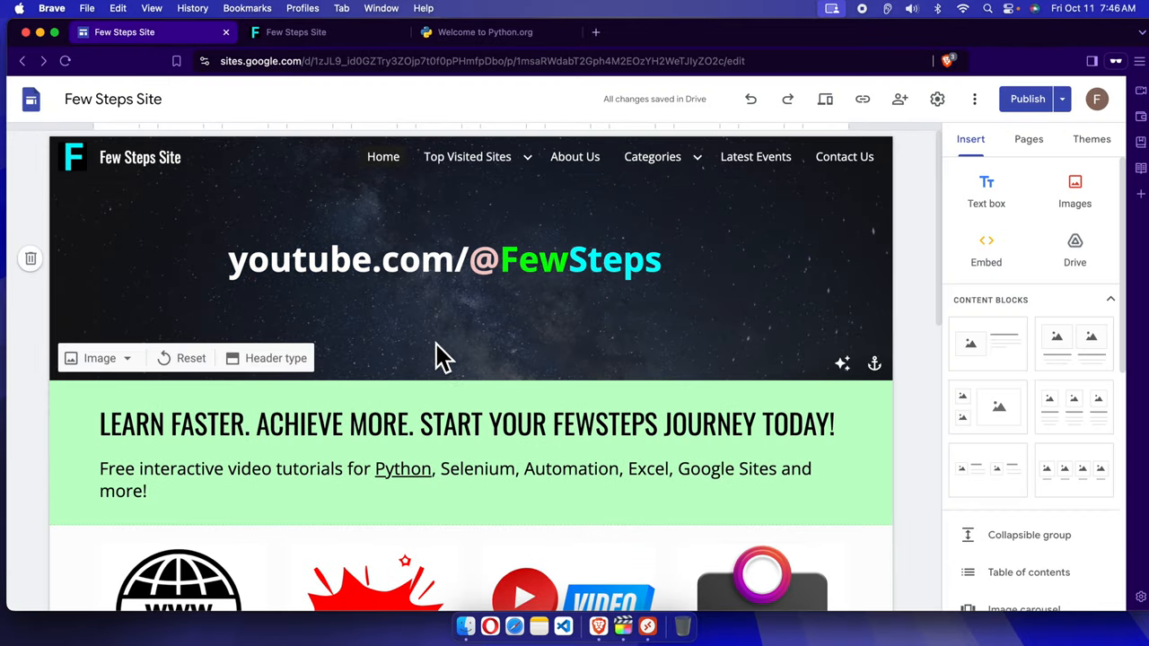
{"action": "mouse_move", "coordinate": [794, 251]}
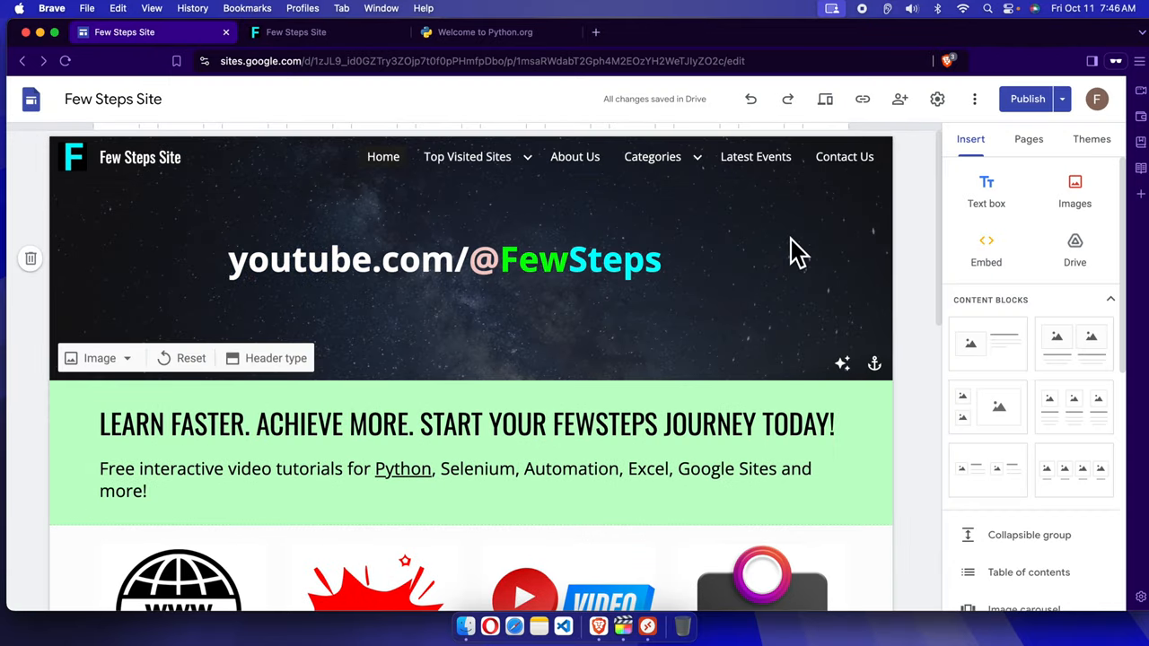
{"action": "mouse_move", "coordinate": [801, 273]}
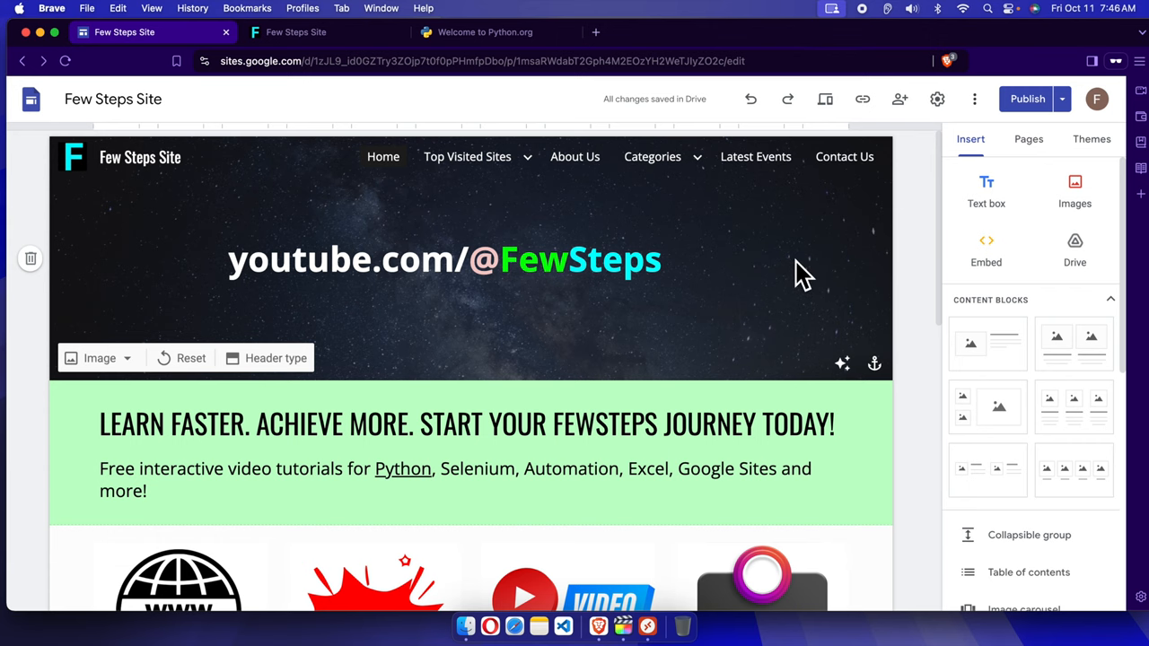
Deselect the header image in the editor and show the site's Pages list
{"action": "left_click", "coordinate": [296, 32]}
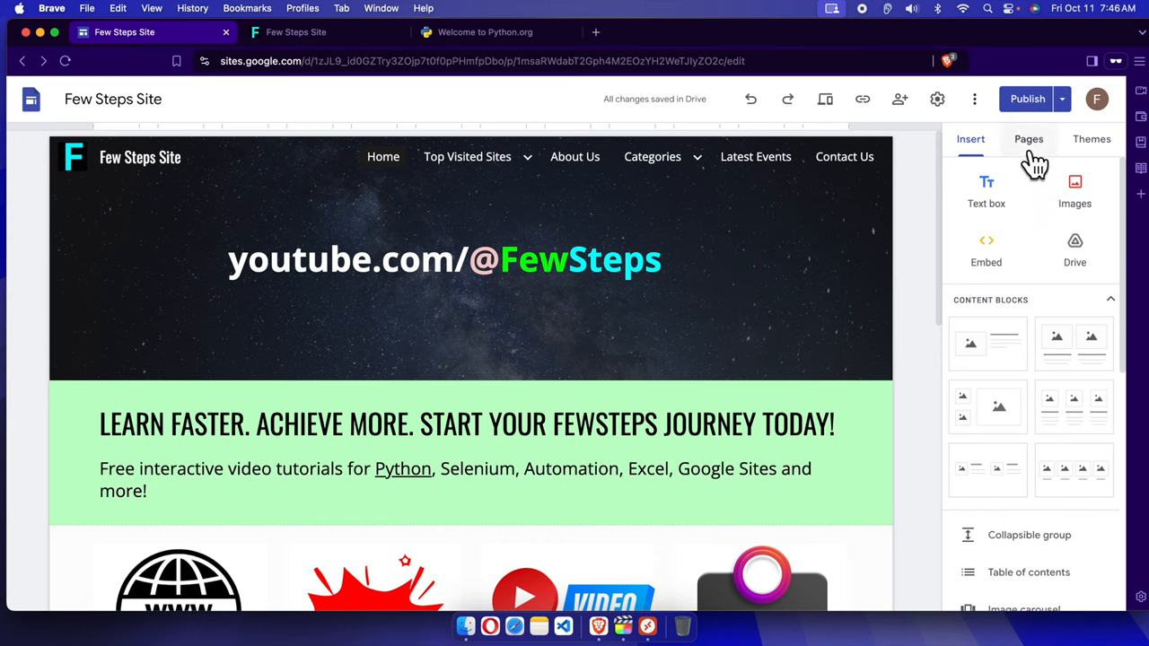
{"action": "left_click", "coordinate": [1029, 139]}
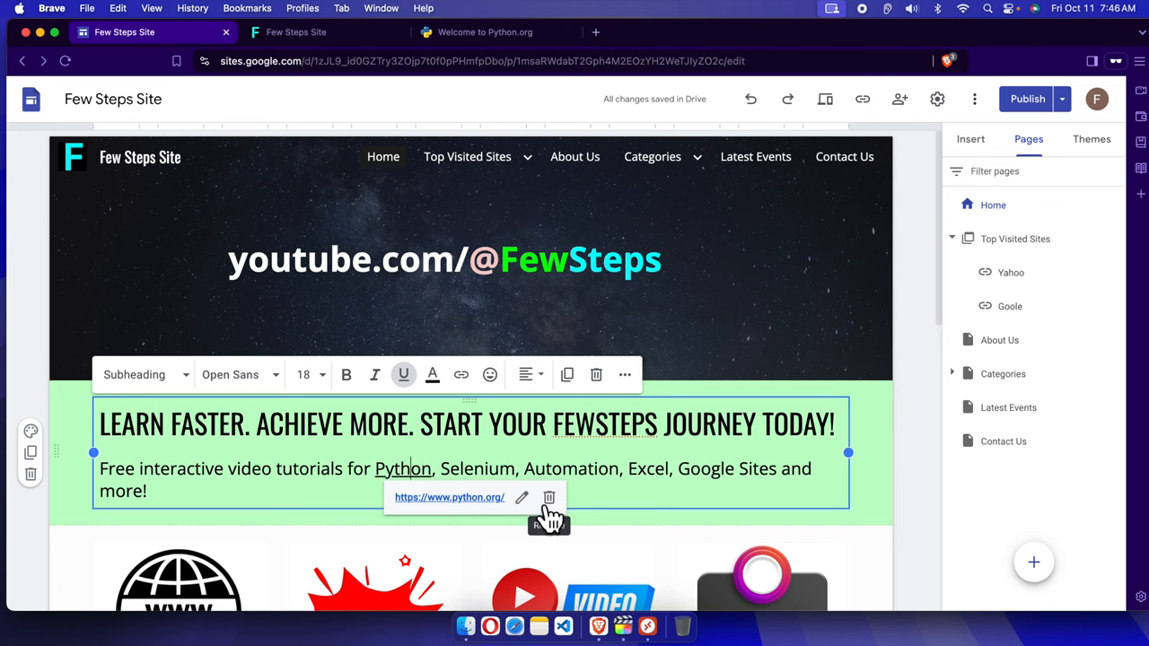
{"action": "mouse_move", "coordinate": [548, 497]}
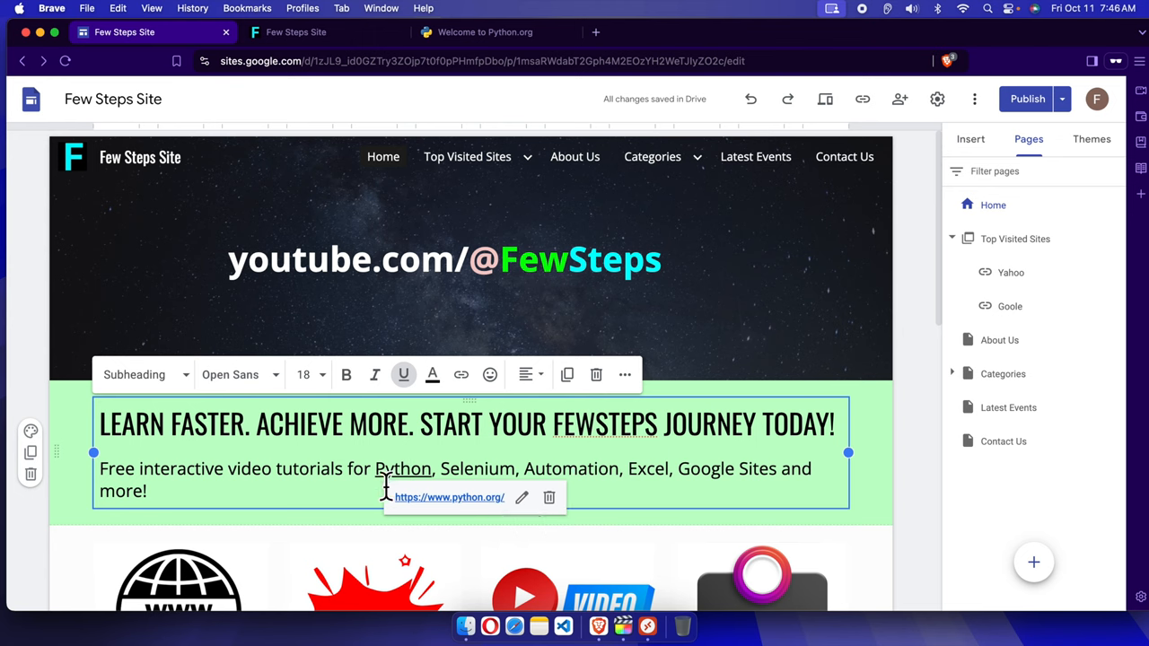
{"action": "mouse_move", "coordinate": [411, 488]}
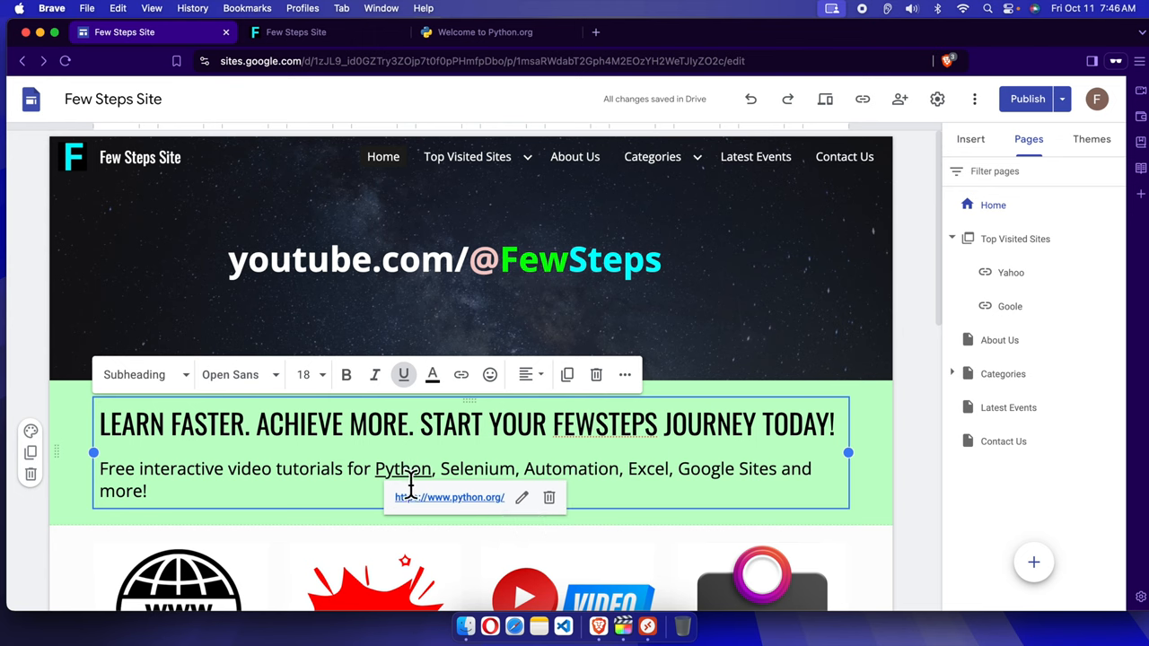
{"action": "mouse_move", "coordinate": [548, 497]}
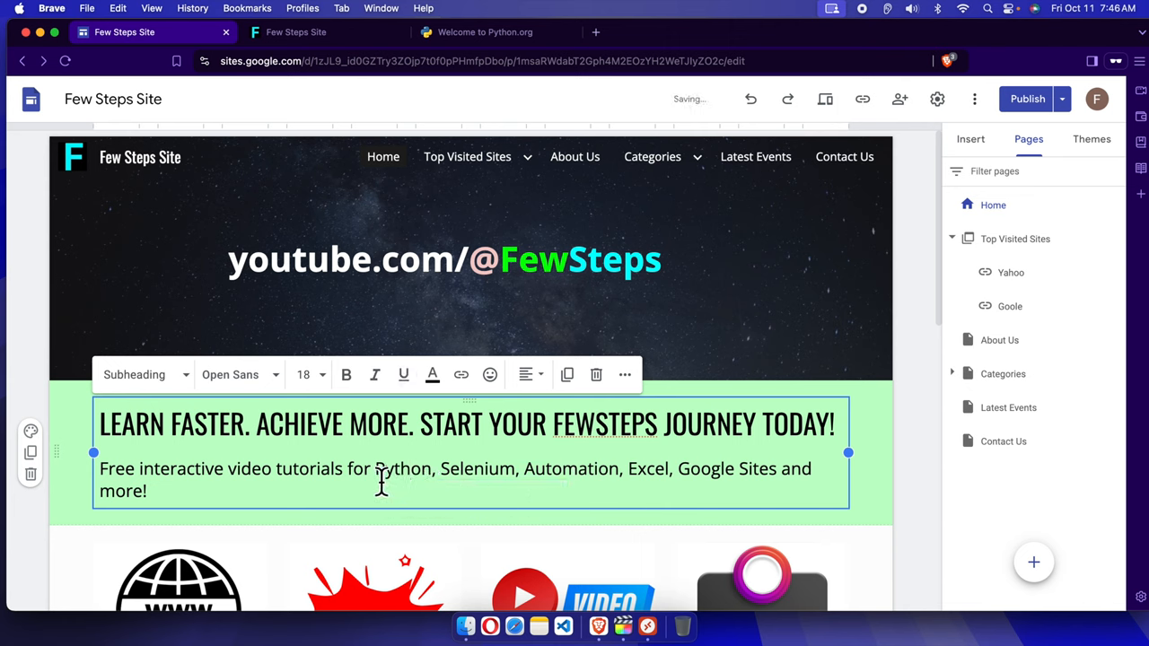
Select the now-unlinked word 'Python' in the green banner text
{"action": "double_click", "coordinate": [403, 468]}
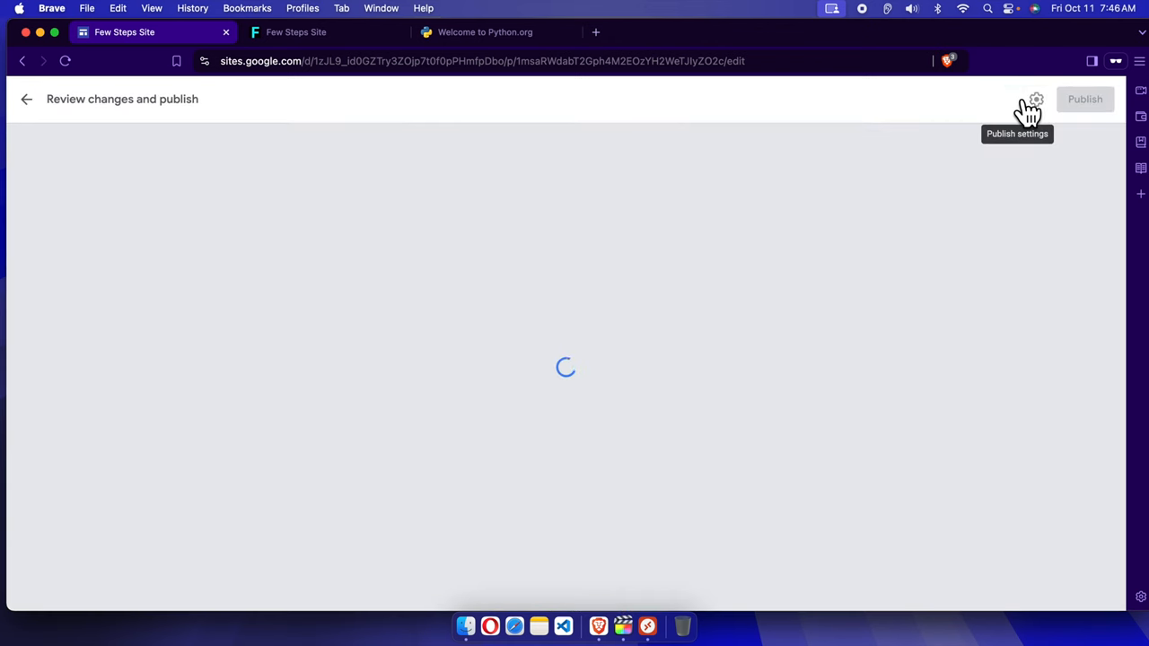
Publish the updated site and view the live published home page
{"action": "left_click", "coordinate": [1085, 98]}
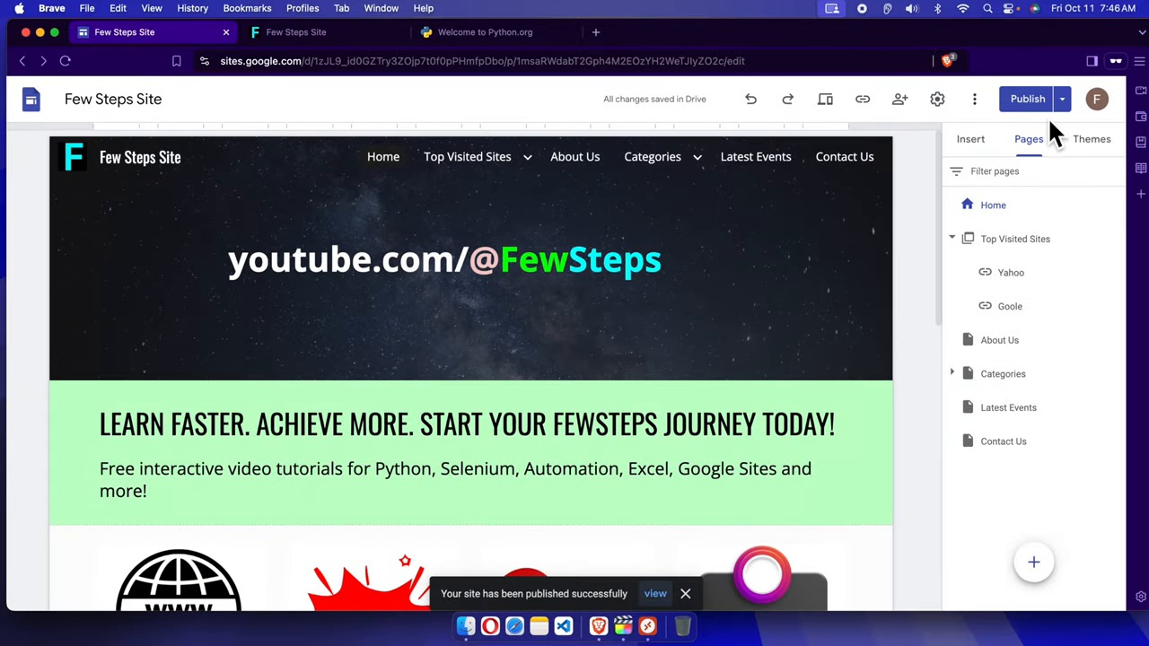
{"action": "left_click", "coordinate": [1062, 99]}
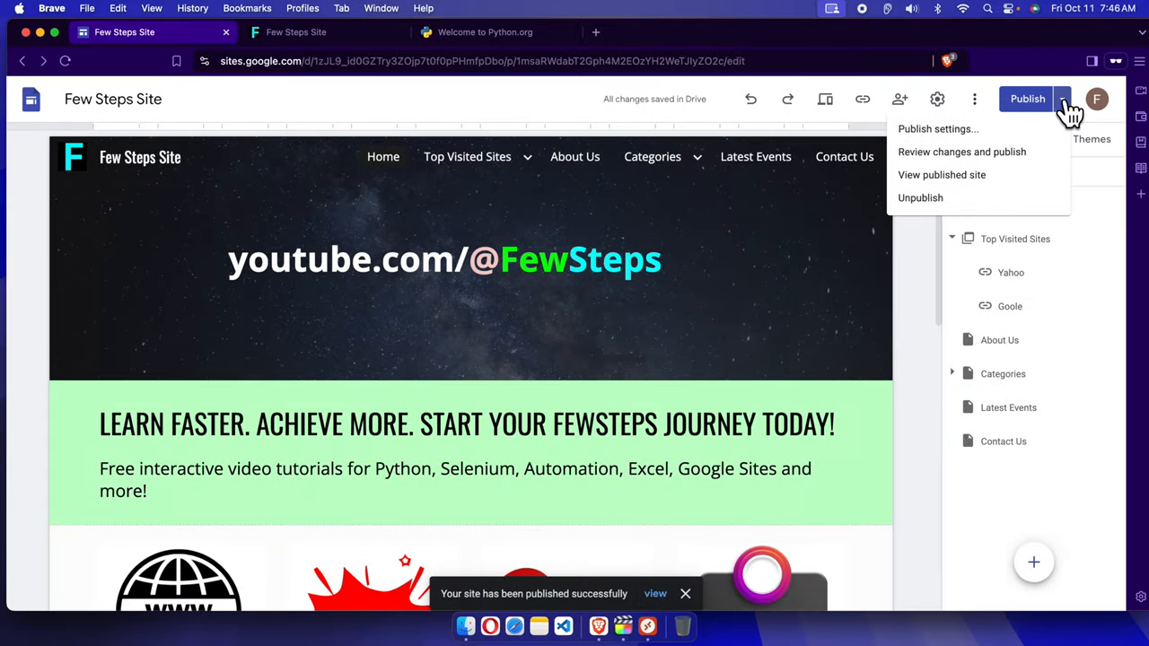
{"action": "mouse_move", "coordinate": [942, 175]}
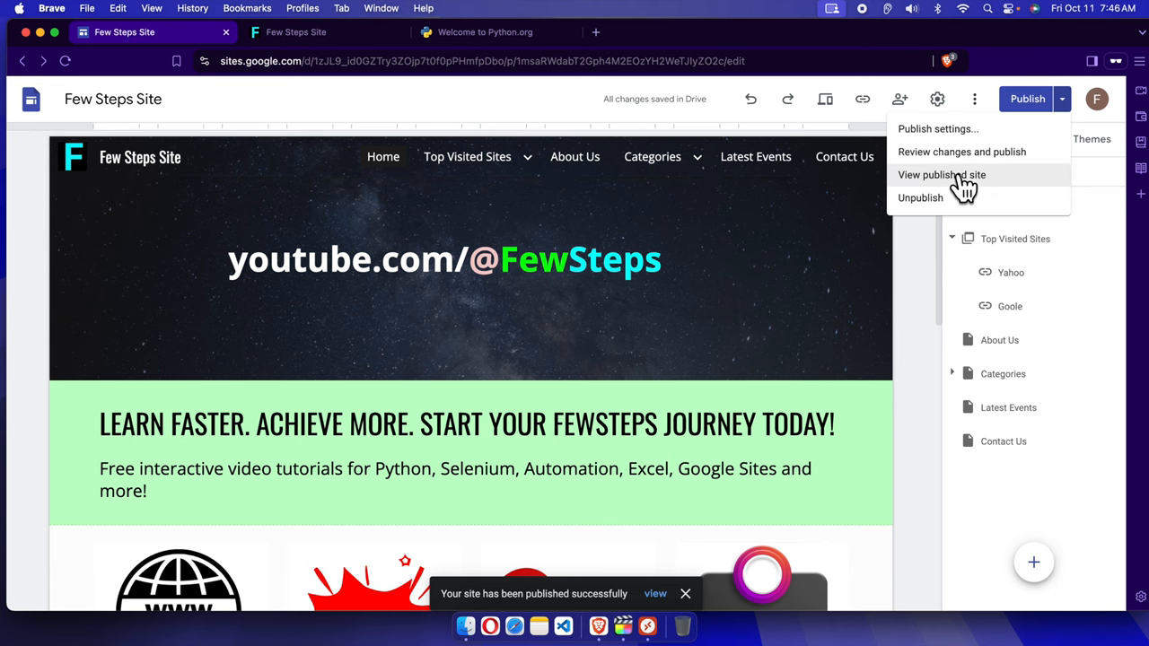
{"action": "left_click", "coordinate": [941, 174]}
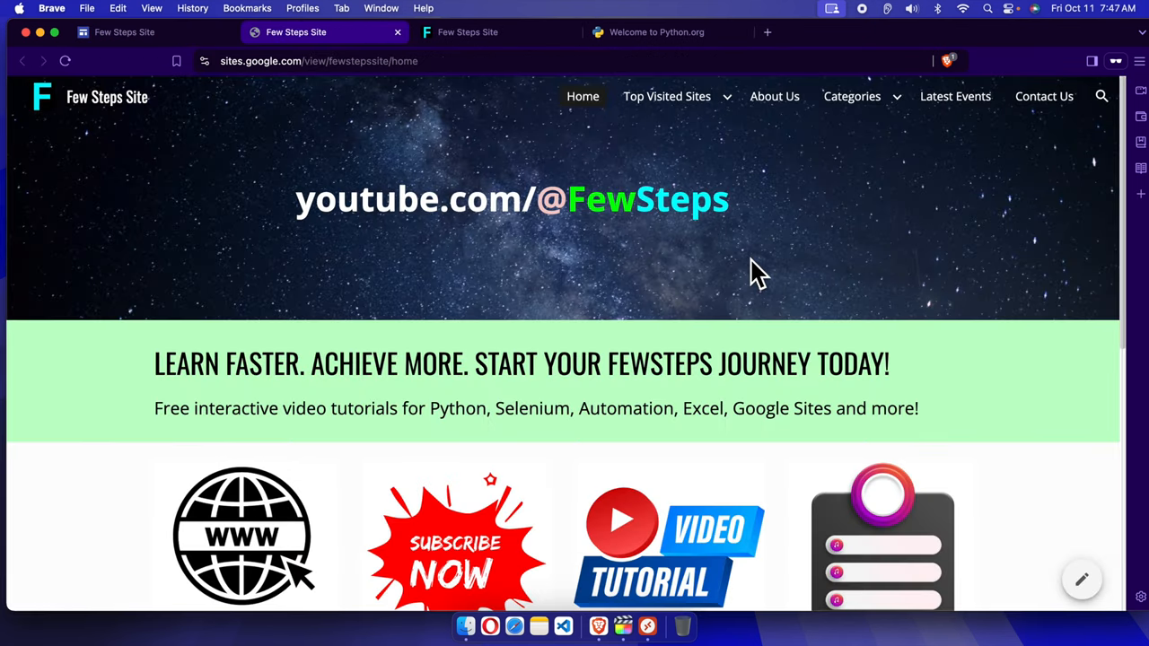
{"action": "scroll", "scroll_direction": "down", "scroll_amount": 3}
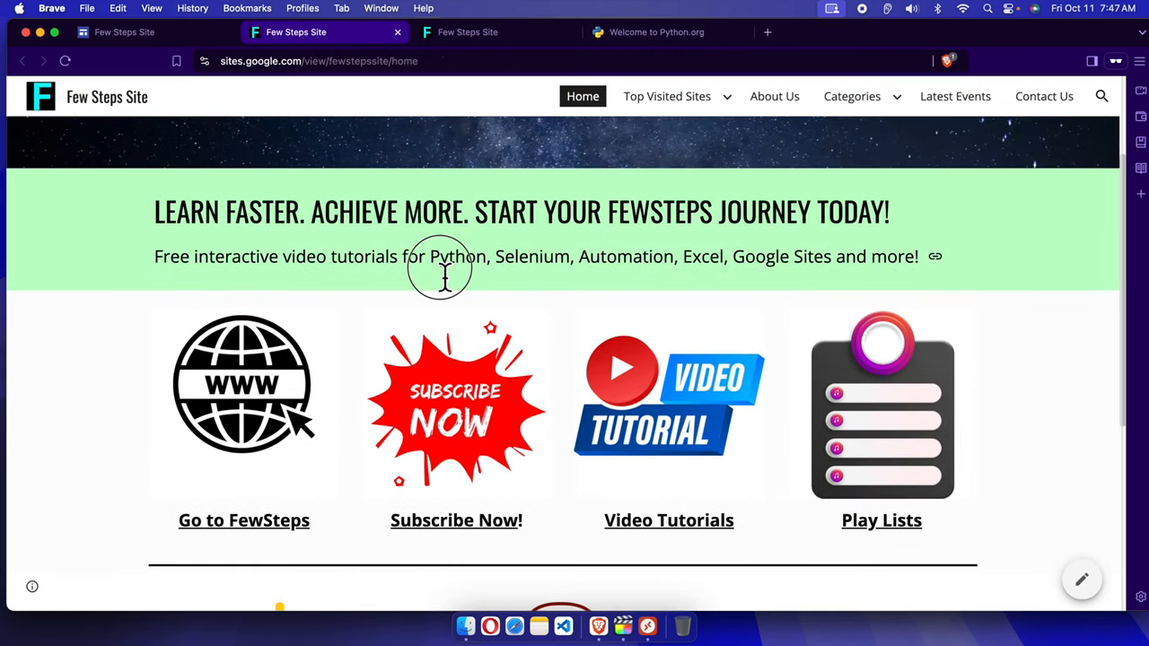
{"action": "double_click", "coordinate": [457, 257]}
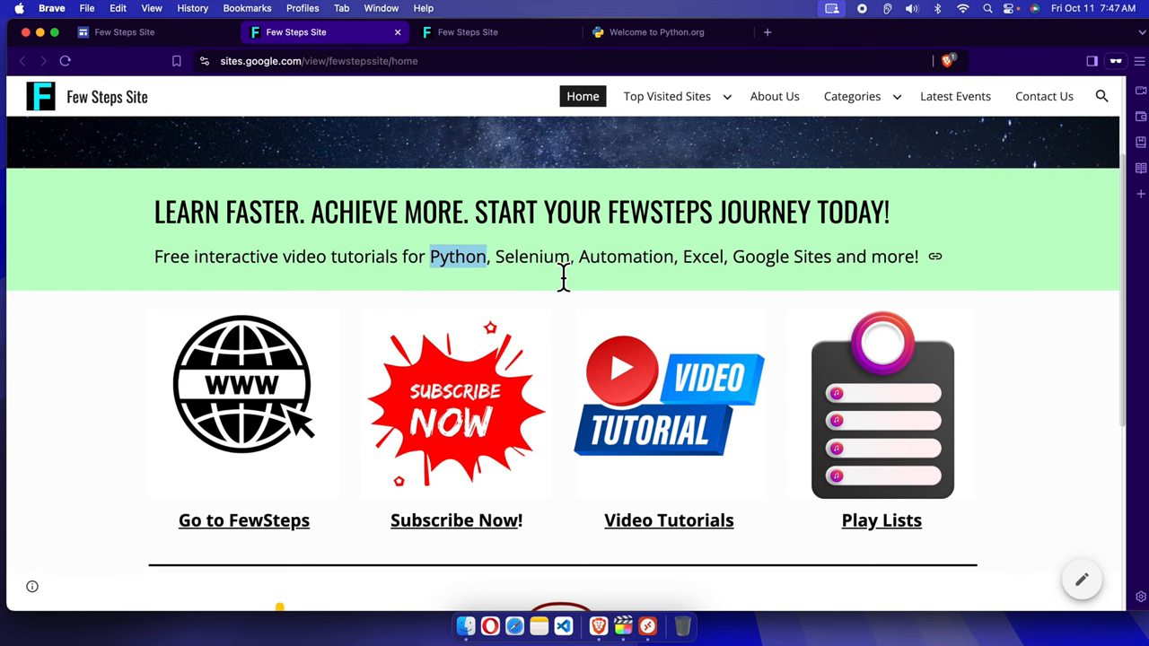
{"action": "mouse_move", "coordinate": [528, 287]}
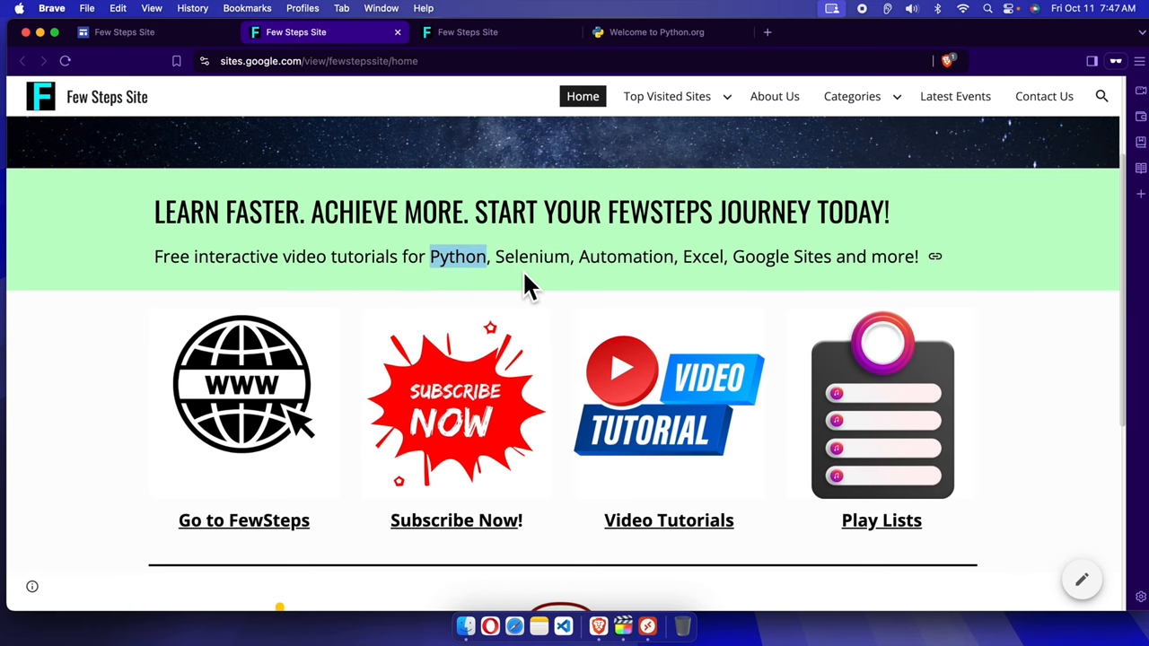
{"action": "scroll", "scroll_direction": "up", "scroll_amount": 3}
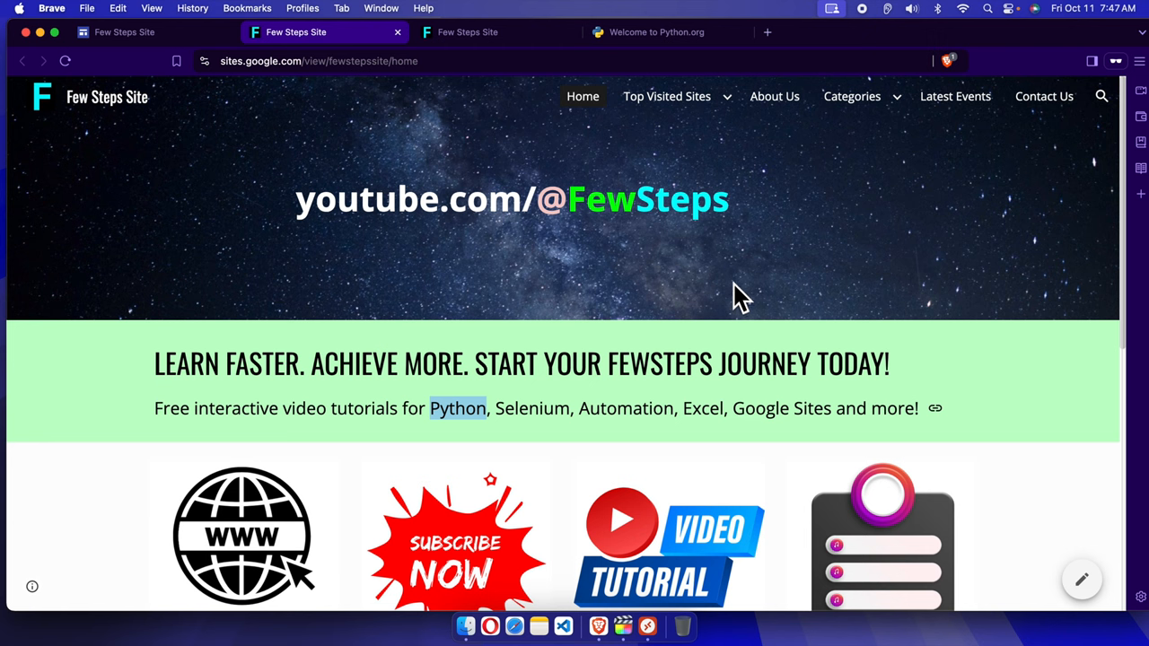
{"action": "mouse_move", "coordinate": [729, 299]}
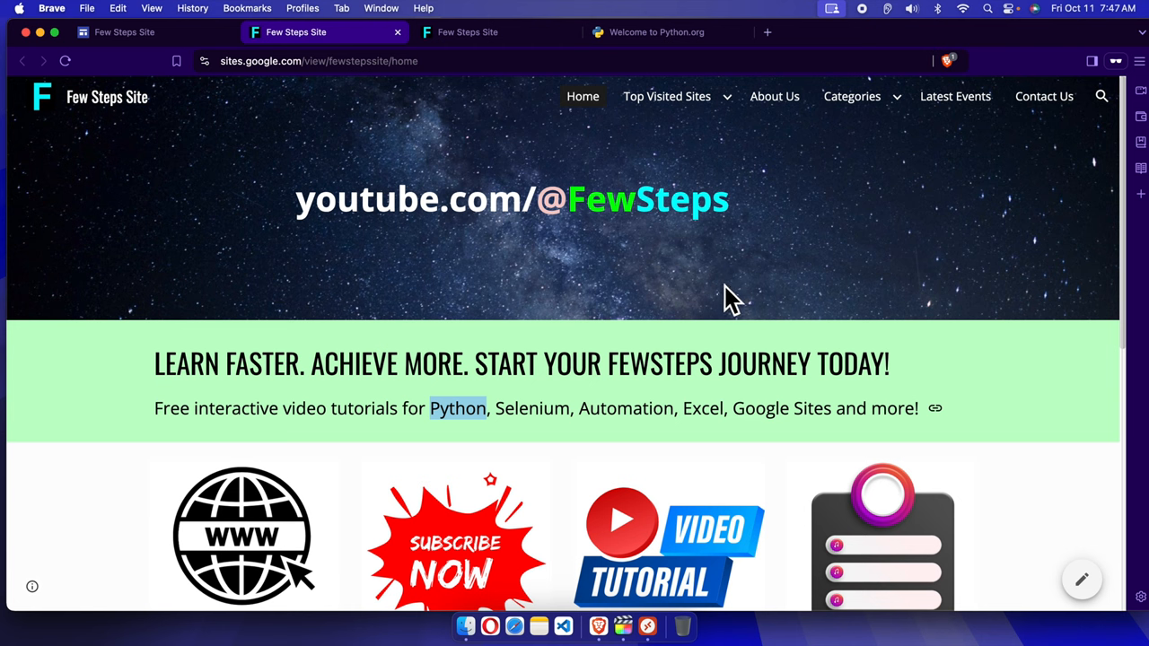